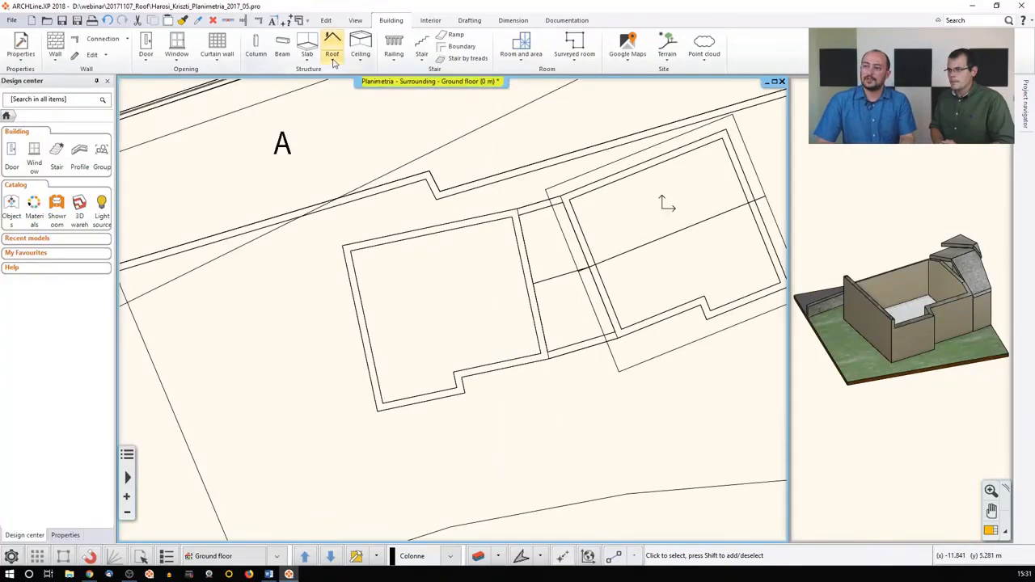
Choose Flat roof from the Roof shapes list to start placing it over the left room.
click(332, 44)
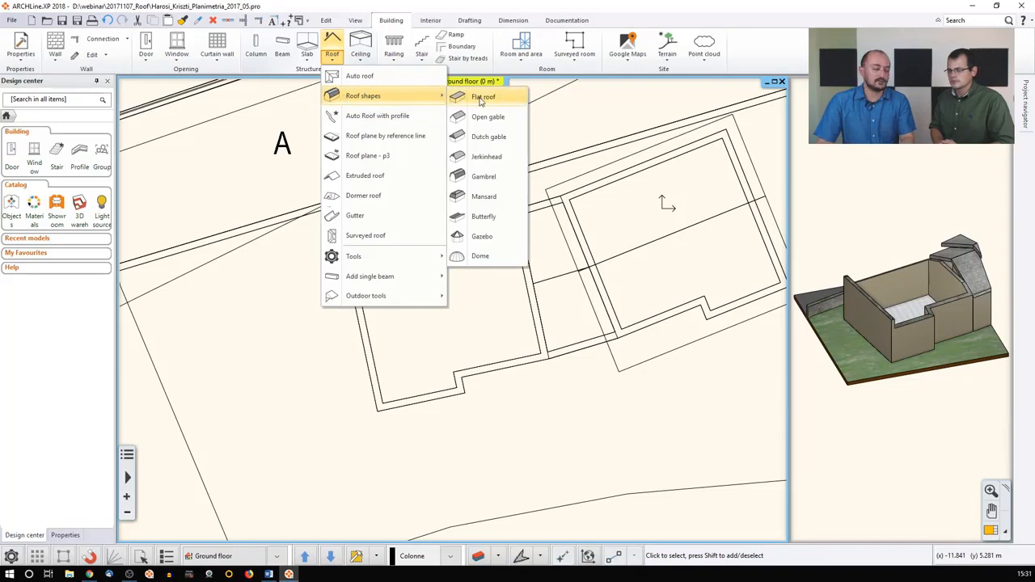
click(483, 96)
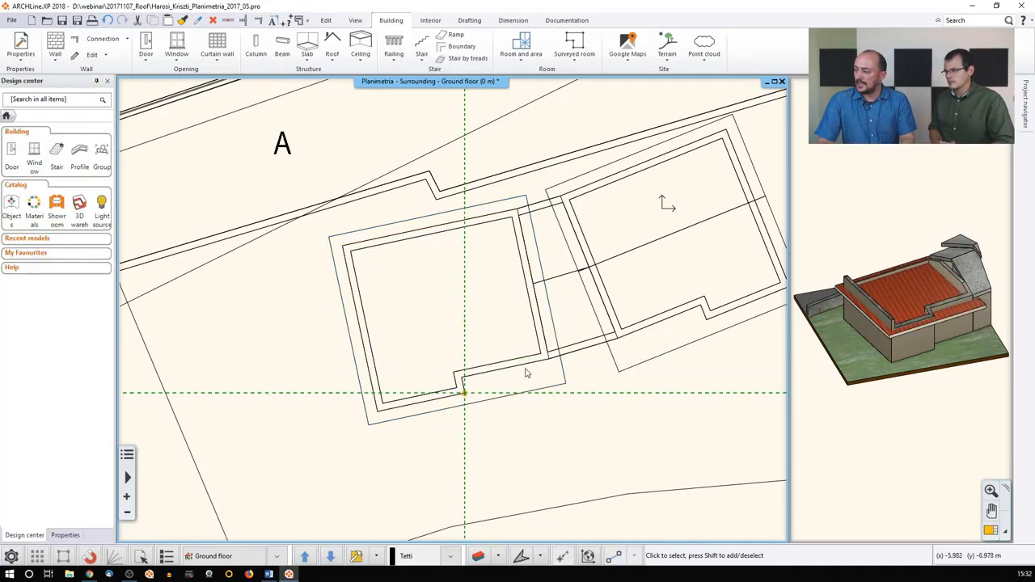
mouse_move(549, 387)
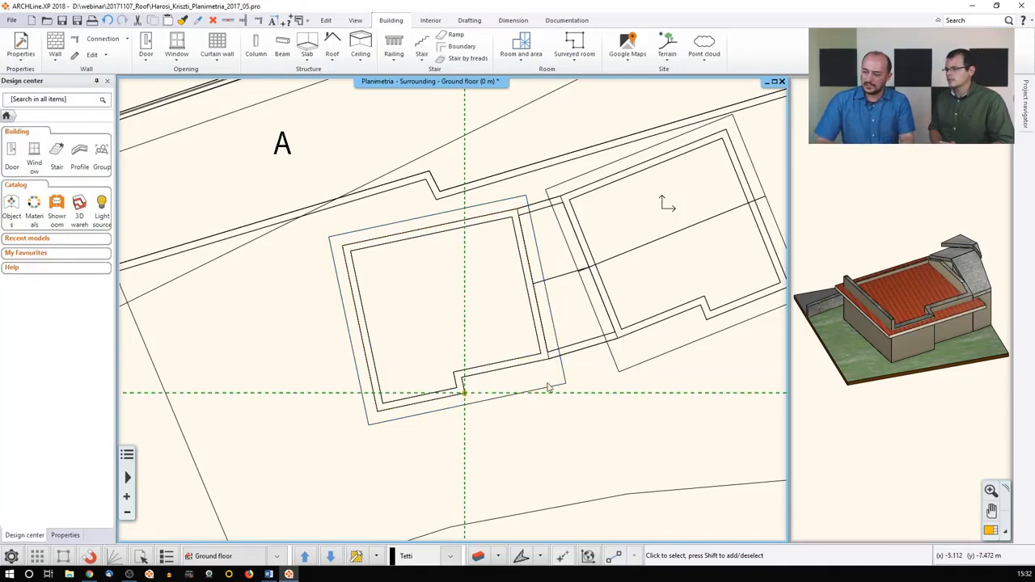
Finish the flat roof, dismiss its Automatic roof dialog and select the roof outline.
click(446, 309)
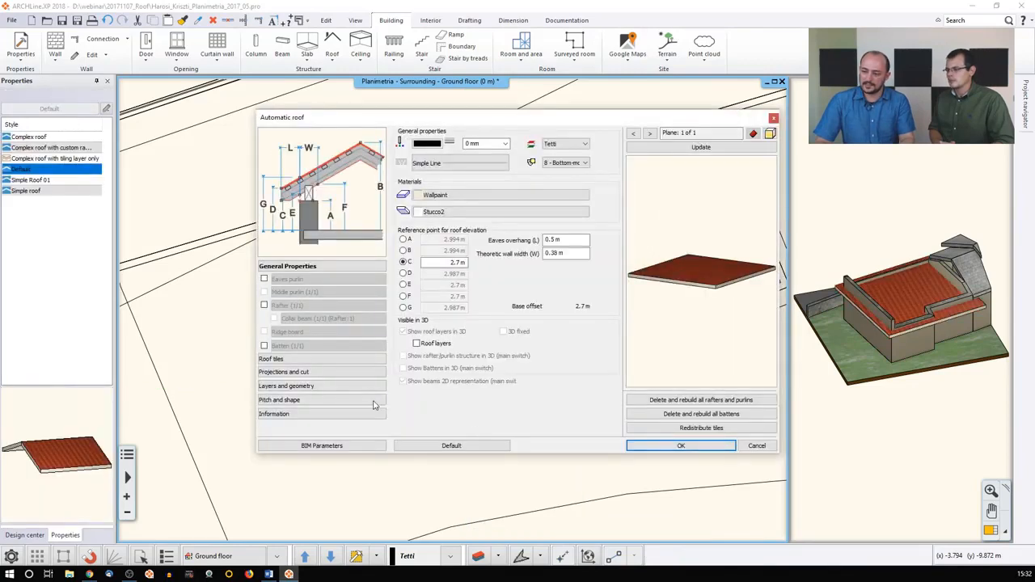
click(279, 399)
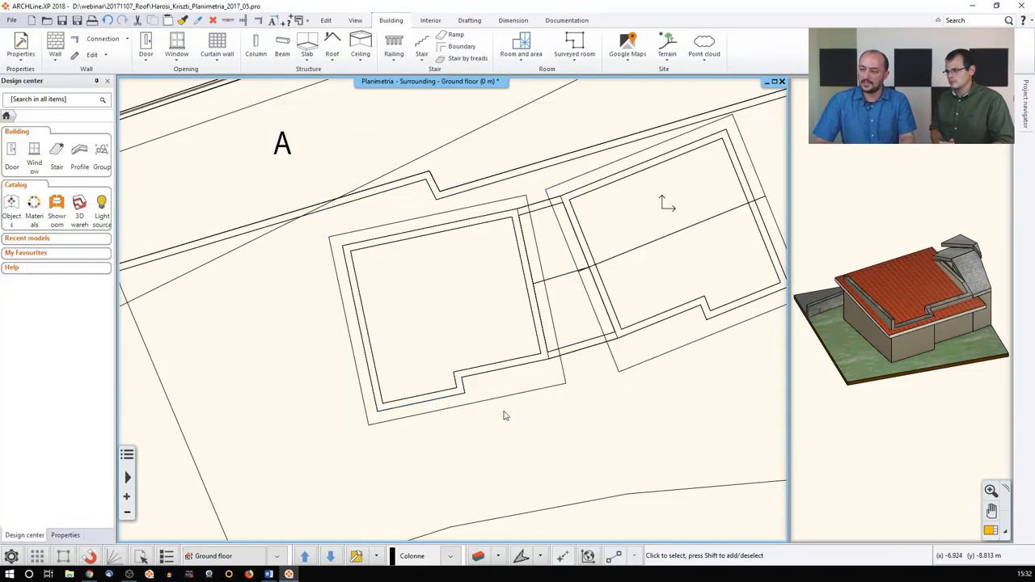
mouse_move(497, 405)
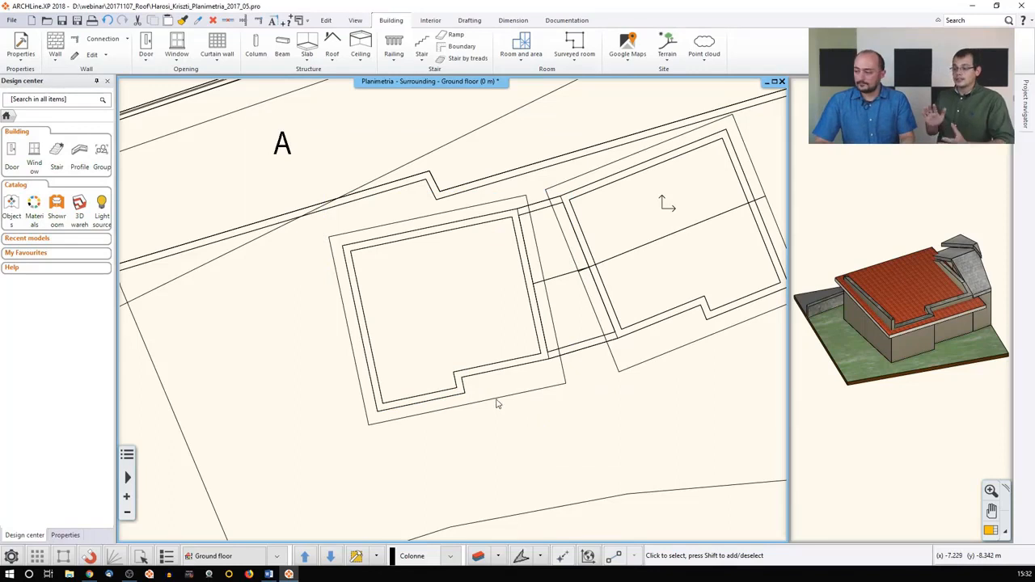
mouse_move(494, 402)
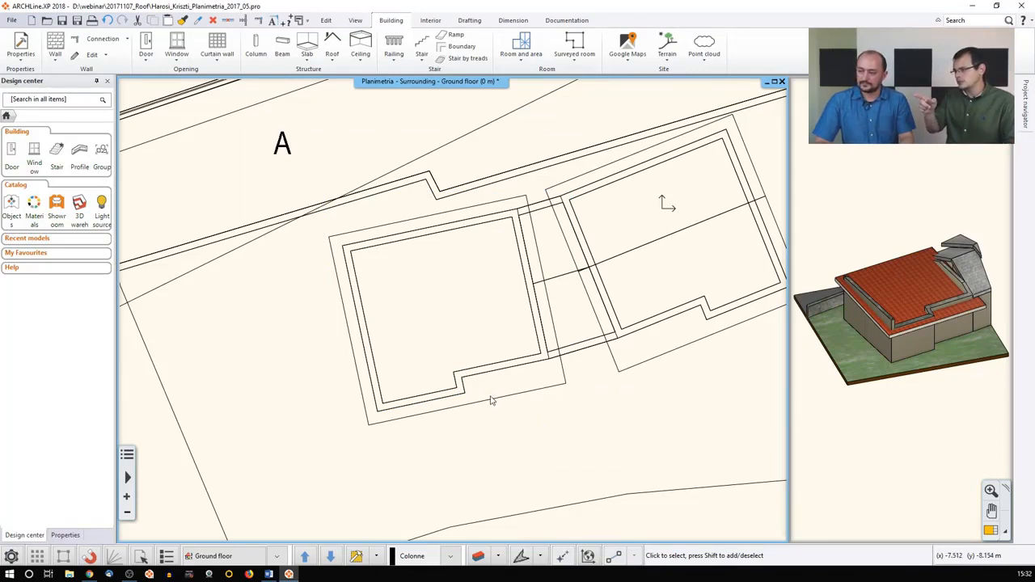
click(447, 310)
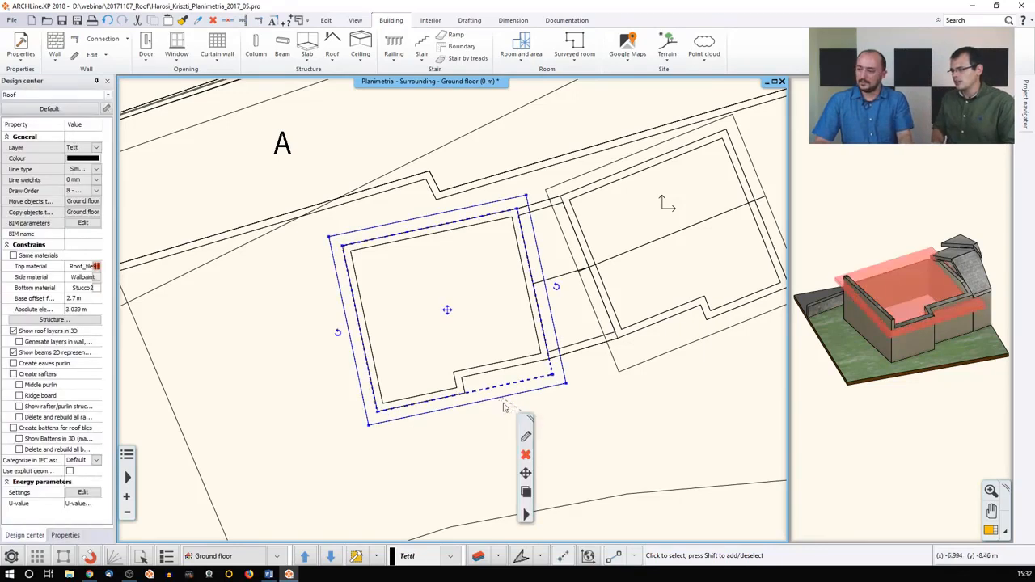
Delete the flat roof and choose Butterfly from the Roof shapes list.
click(332, 45)
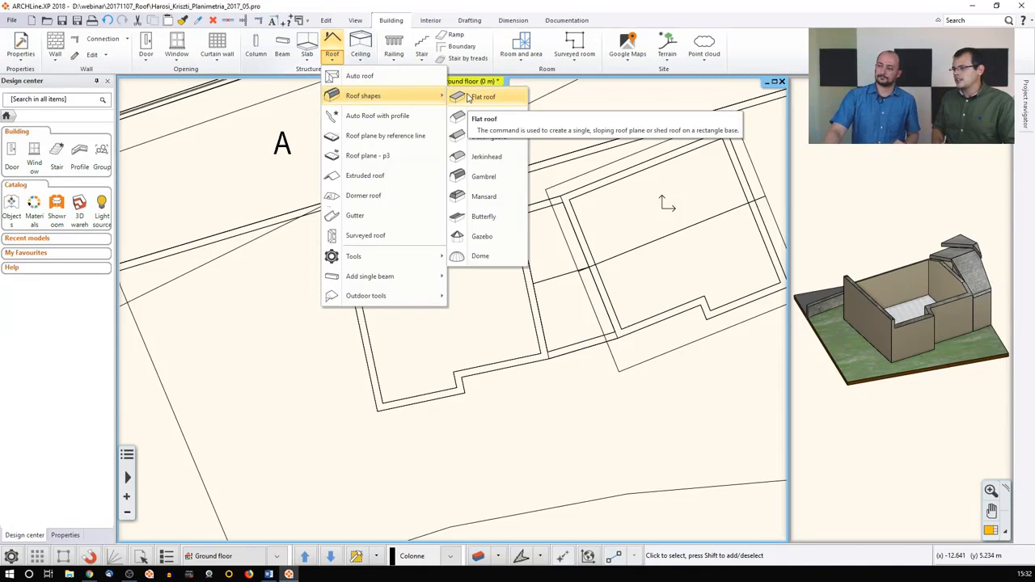
mouse_move(484, 216)
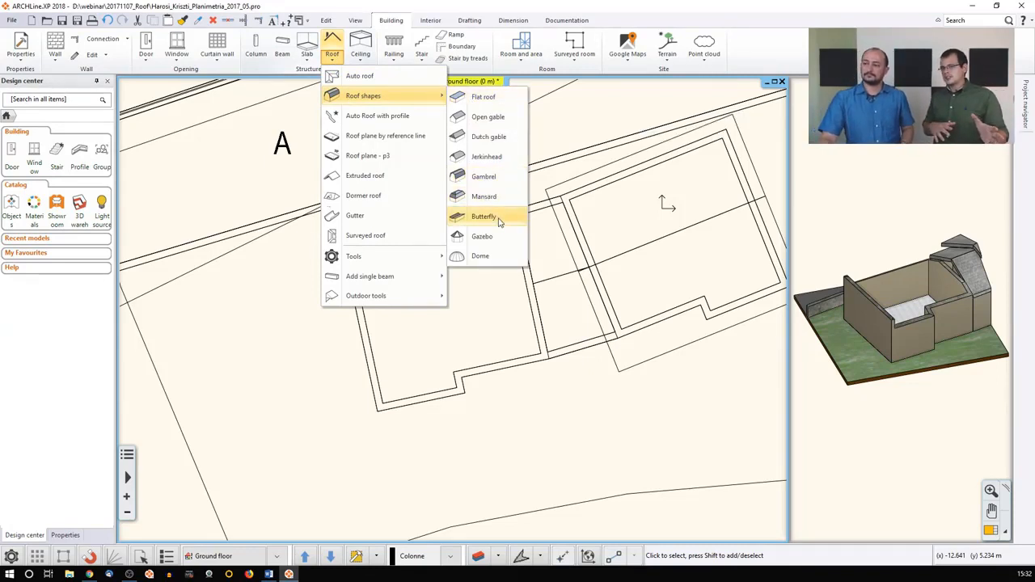
mouse_move(483, 216)
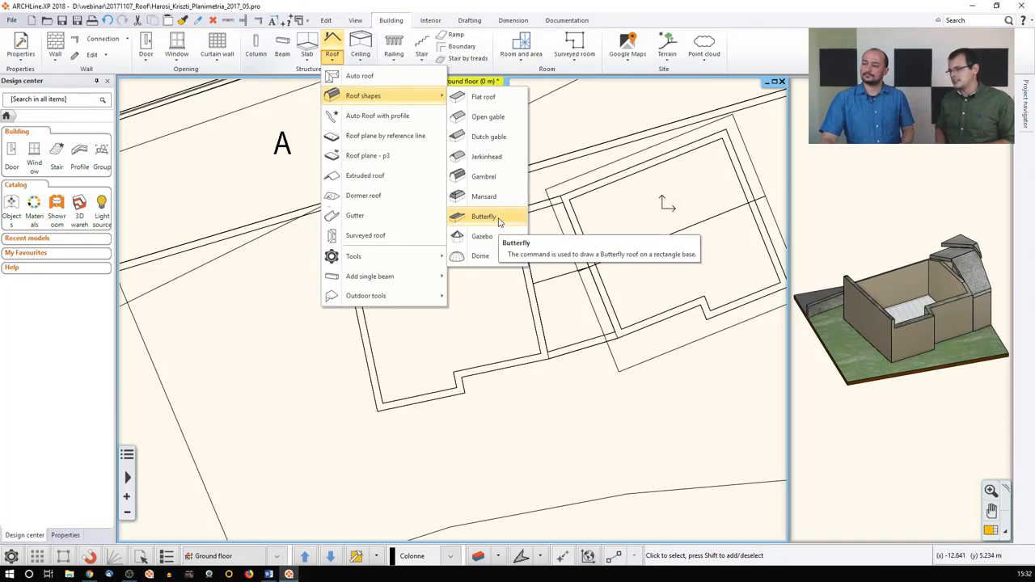
click(484, 216)
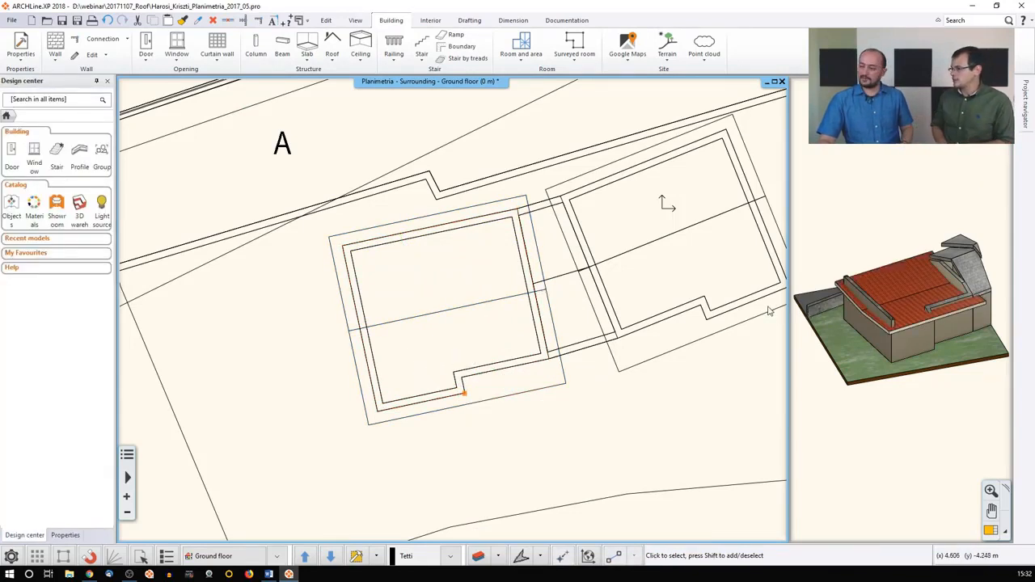
mouse_move(508, 311)
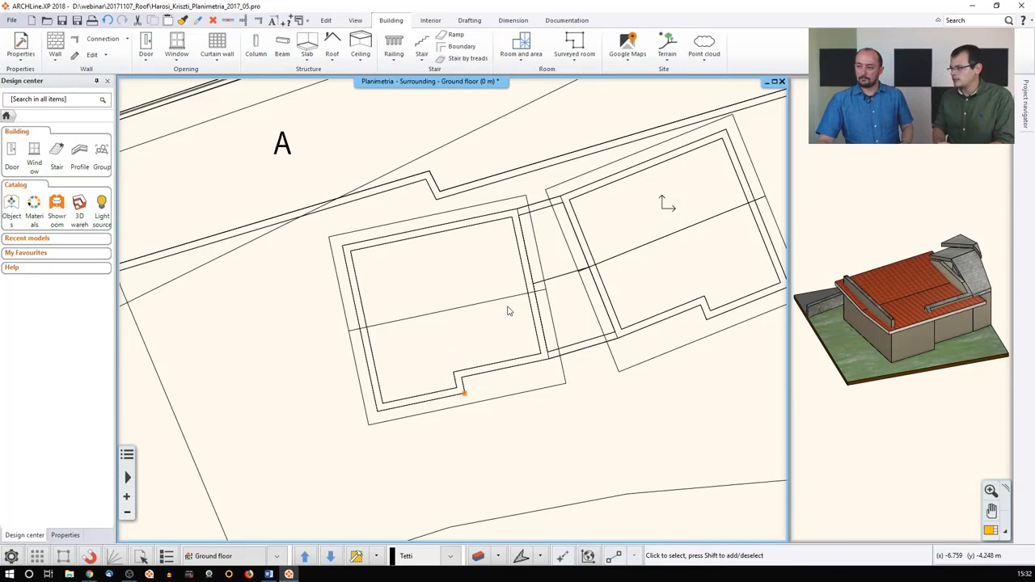
Select the butterfly roof and bring up its Projected roof shape settings.
click(447, 310)
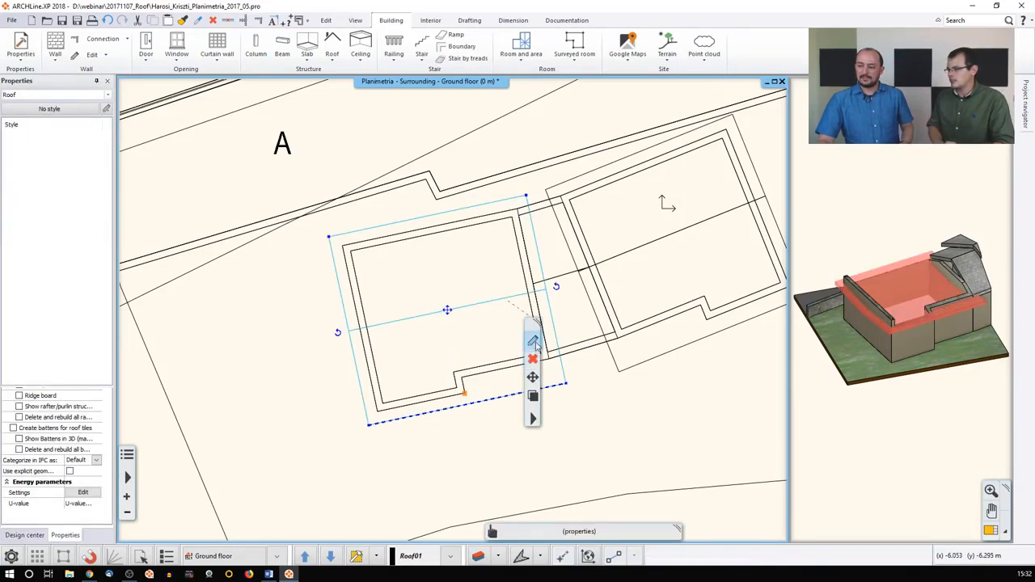
click(533, 341)
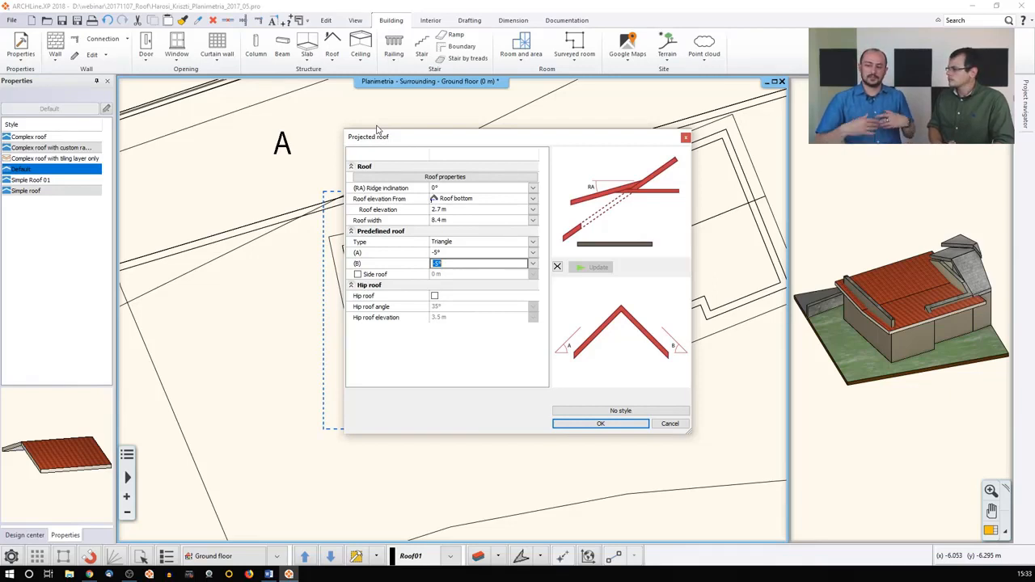
mouse_move(396, 209)
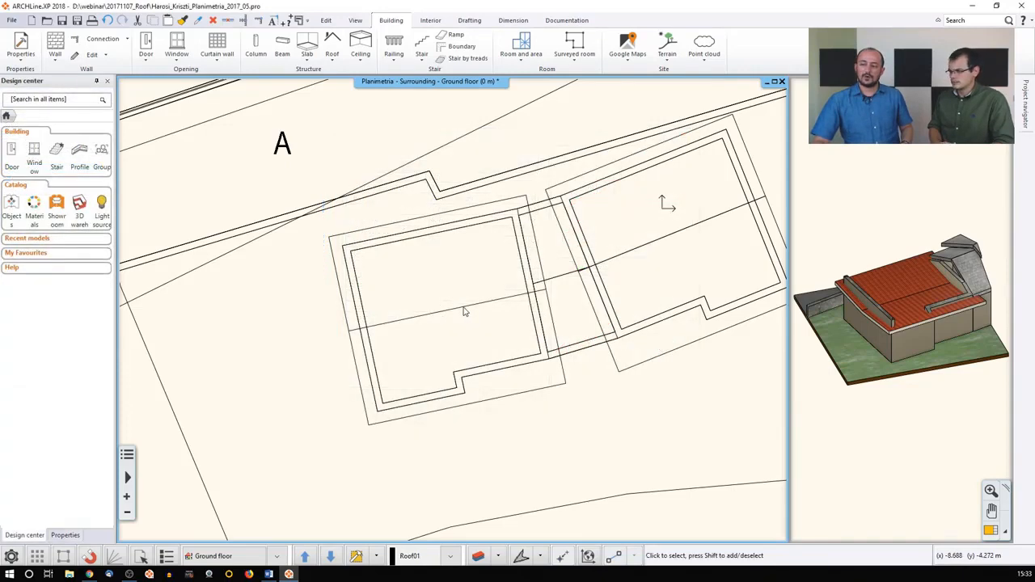
mouse_move(355, 242)
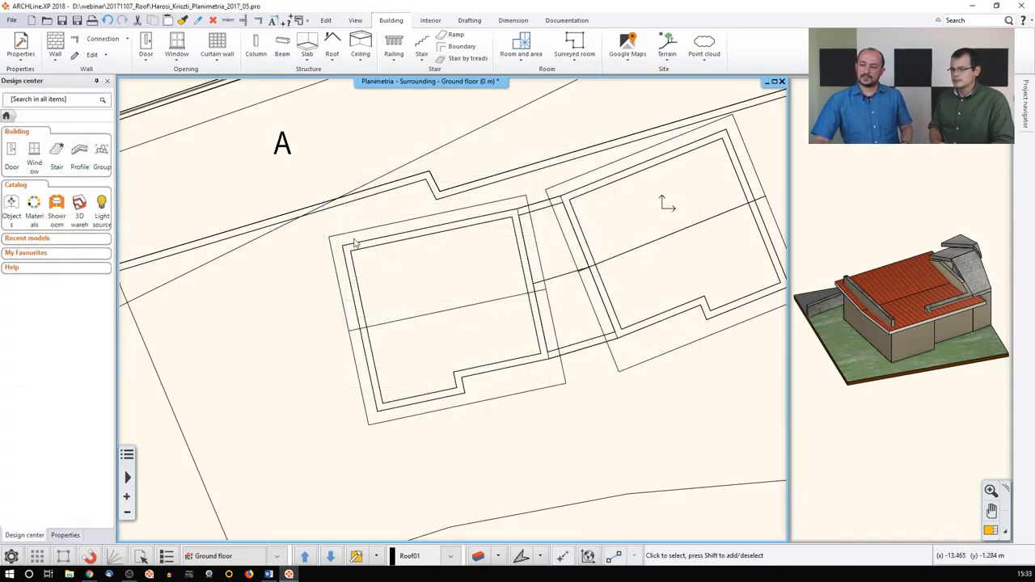
mouse_move(485, 259)
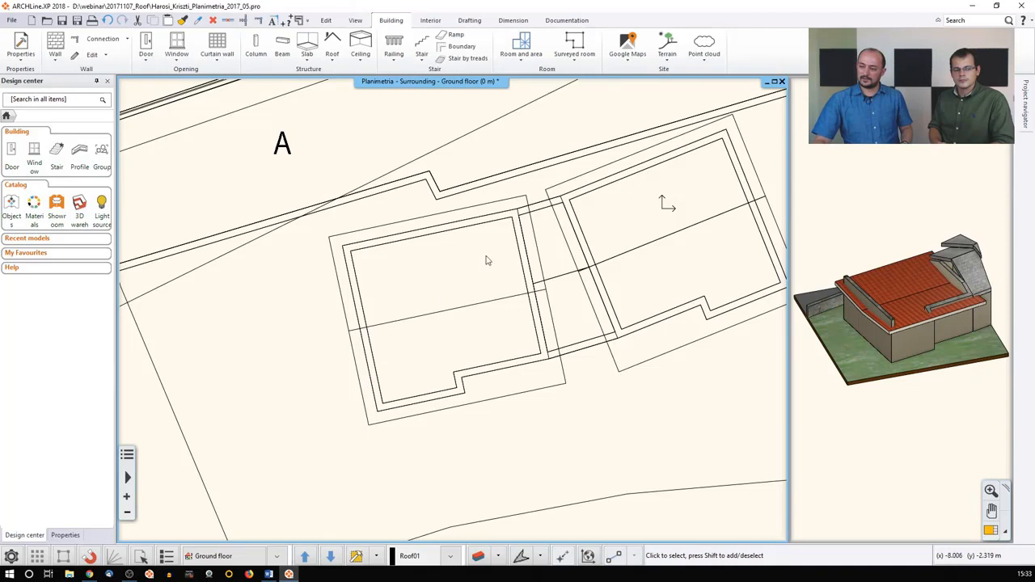
mouse_move(444, 349)
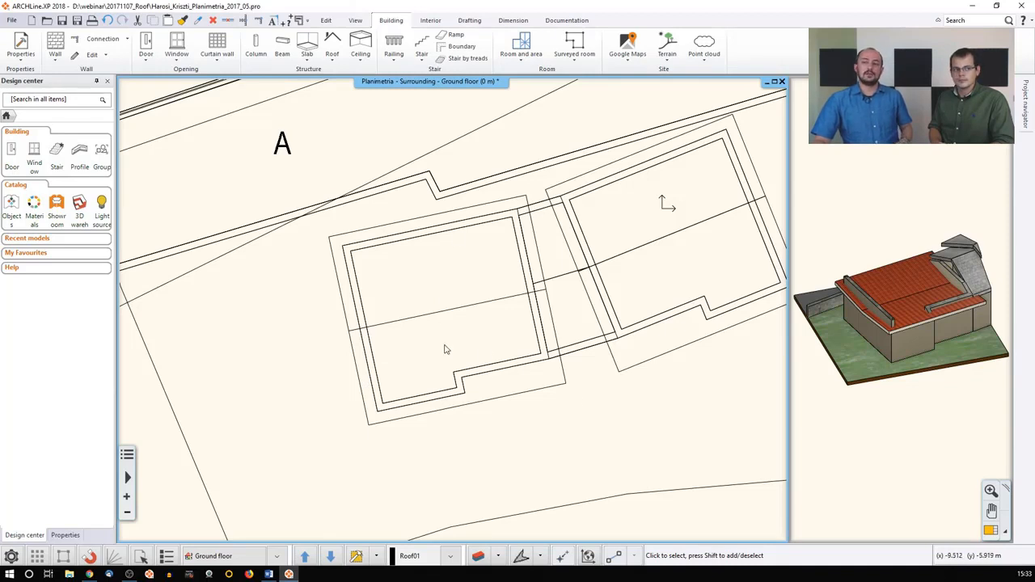
mouse_move(447, 344)
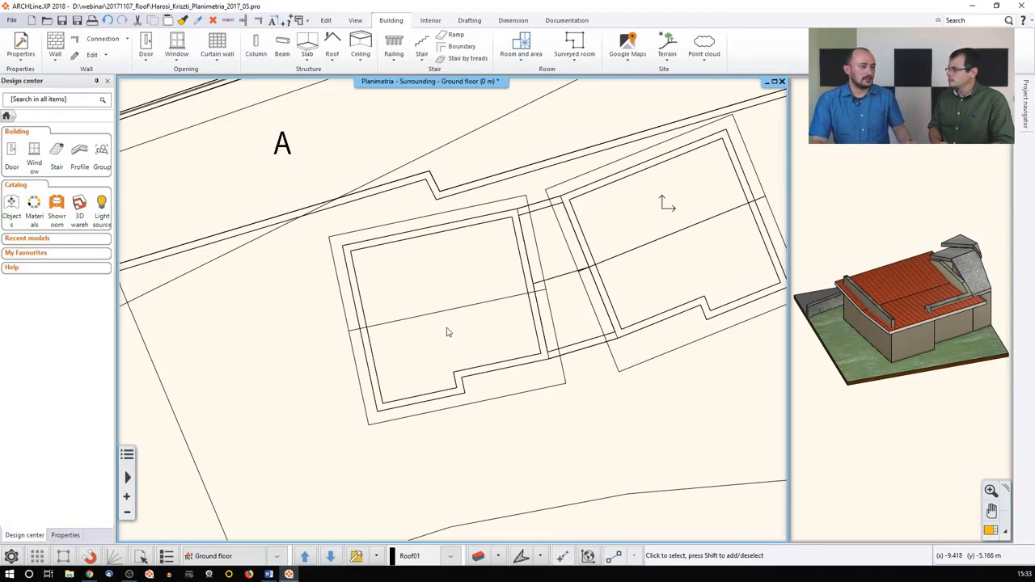
mouse_move(453, 329)
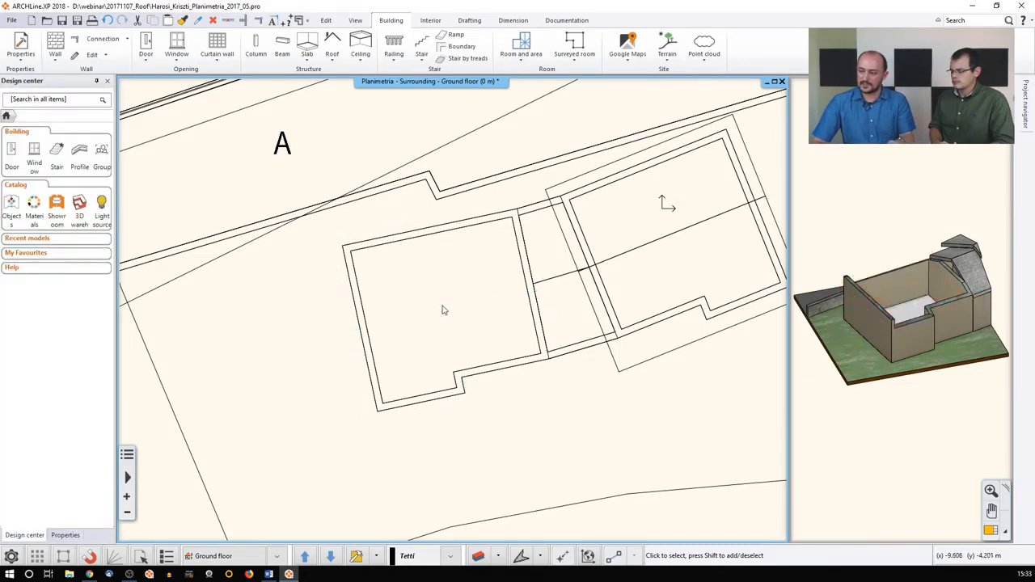
click(332, 45)
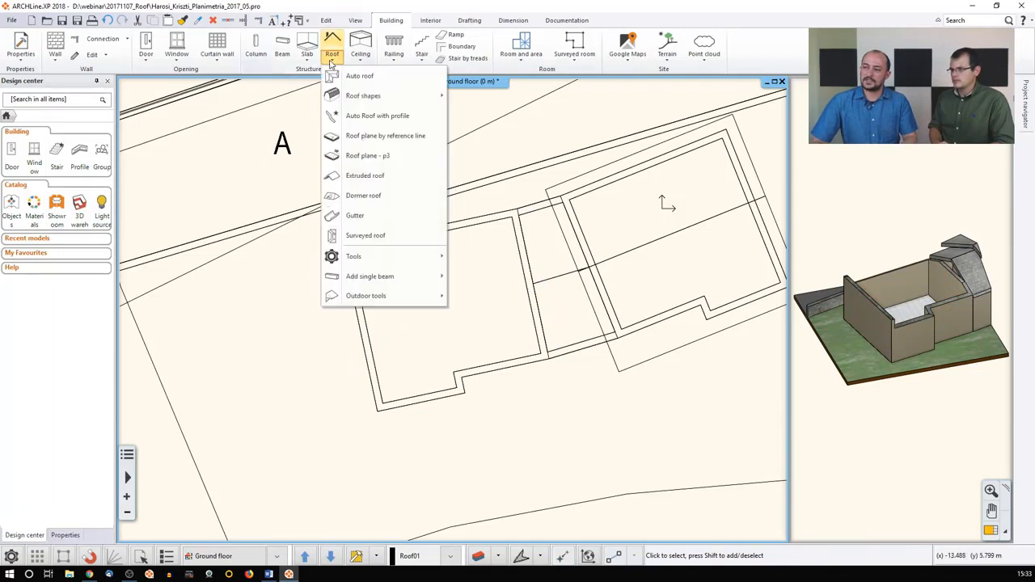
mouse_move(338, 67)
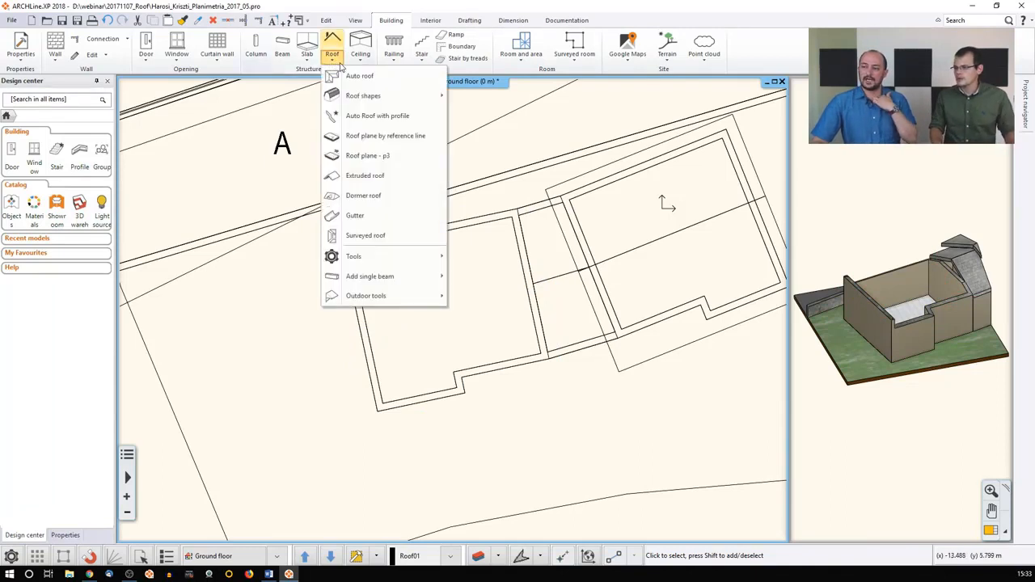
mouse_move(363, 96)
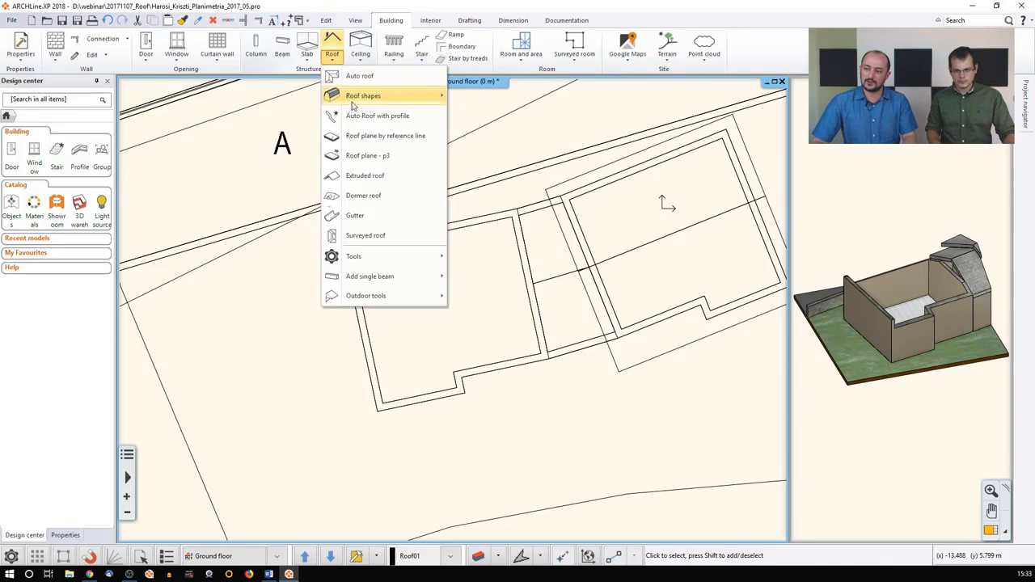
mouse_move(377, 115)
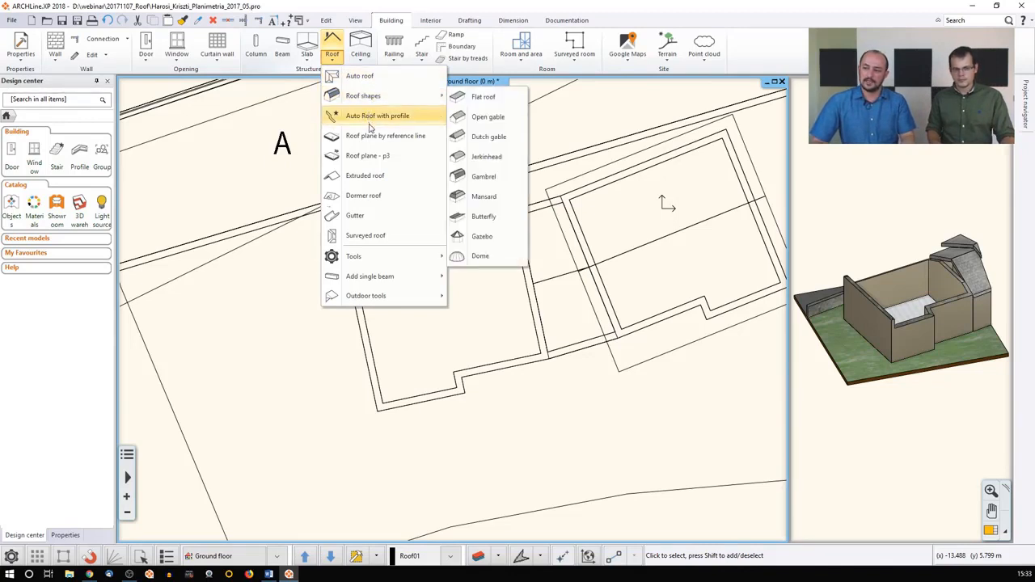
mouse_move(368, 155)
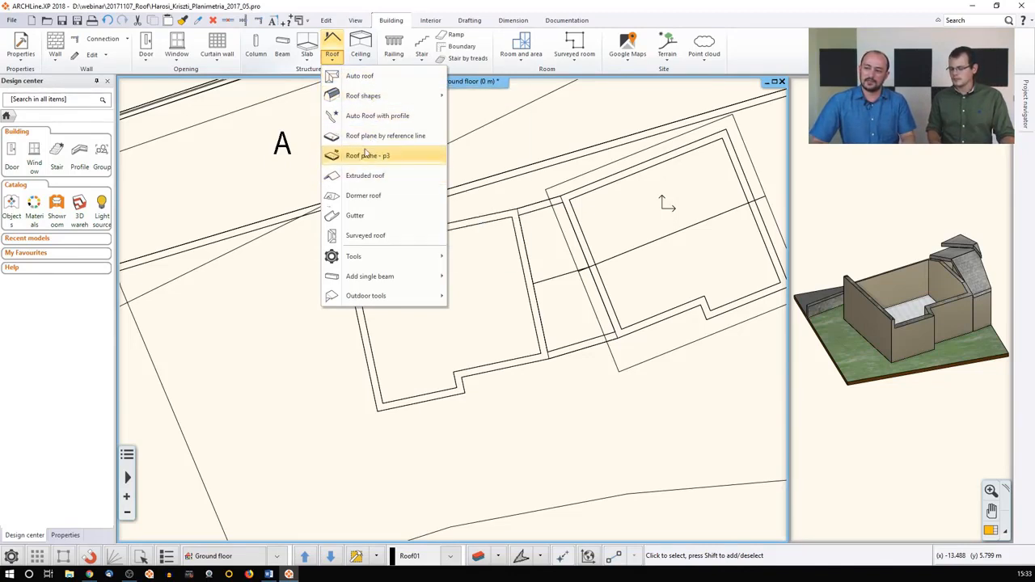
mouse_move(385, 135)
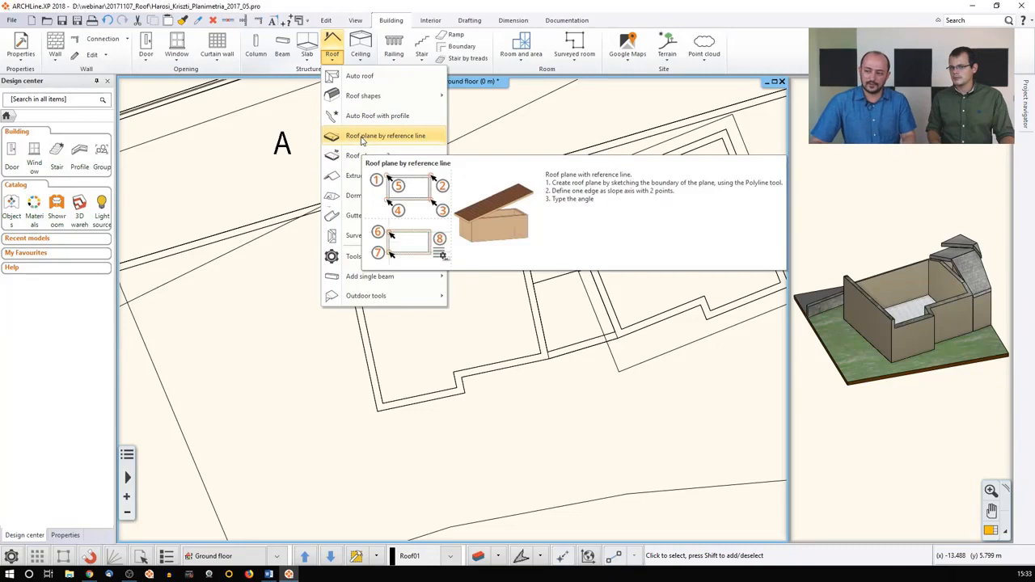
mouse_move(366, 155)
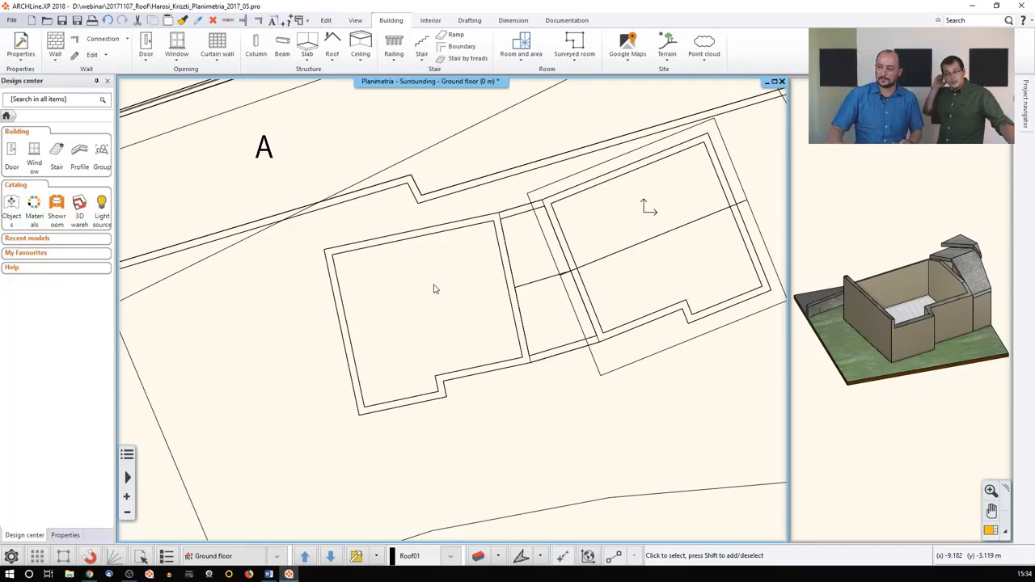
mouse_move(428, 284)
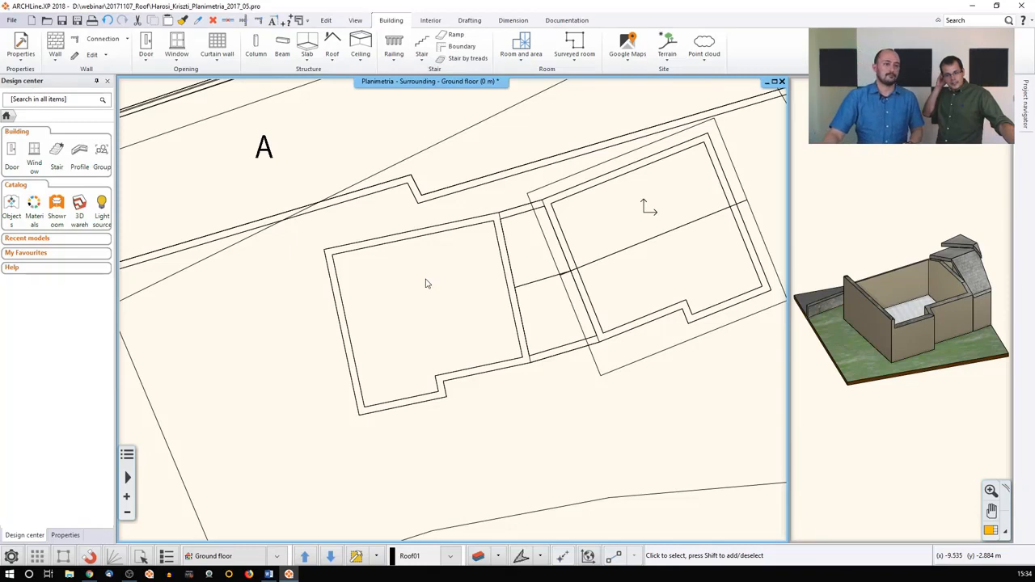
mouse_move(427, 279)
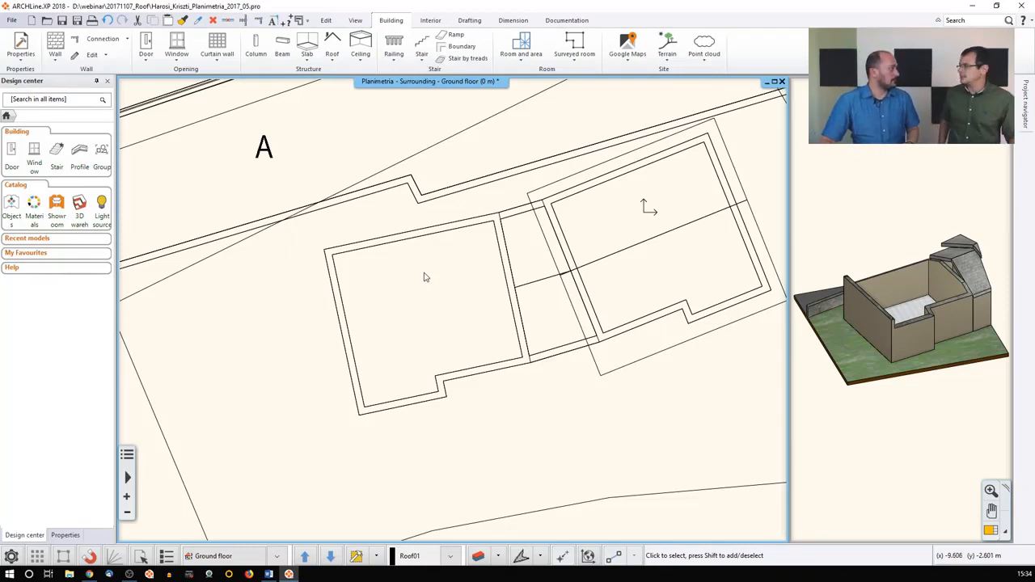
mouse_move(419, 262)
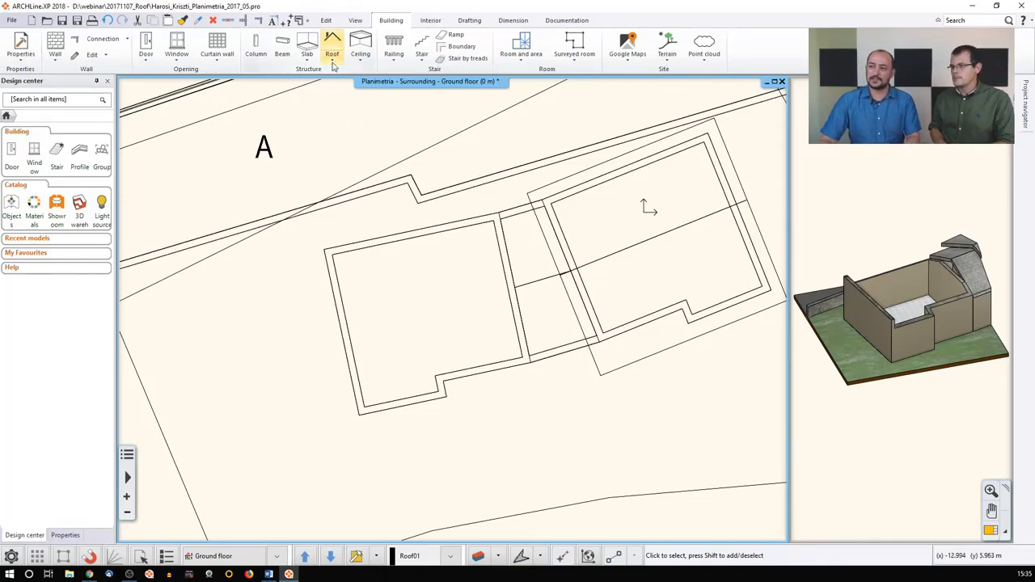
Show the roof creation tools with the Roof plane - p3 option explained.
click(333, 44)
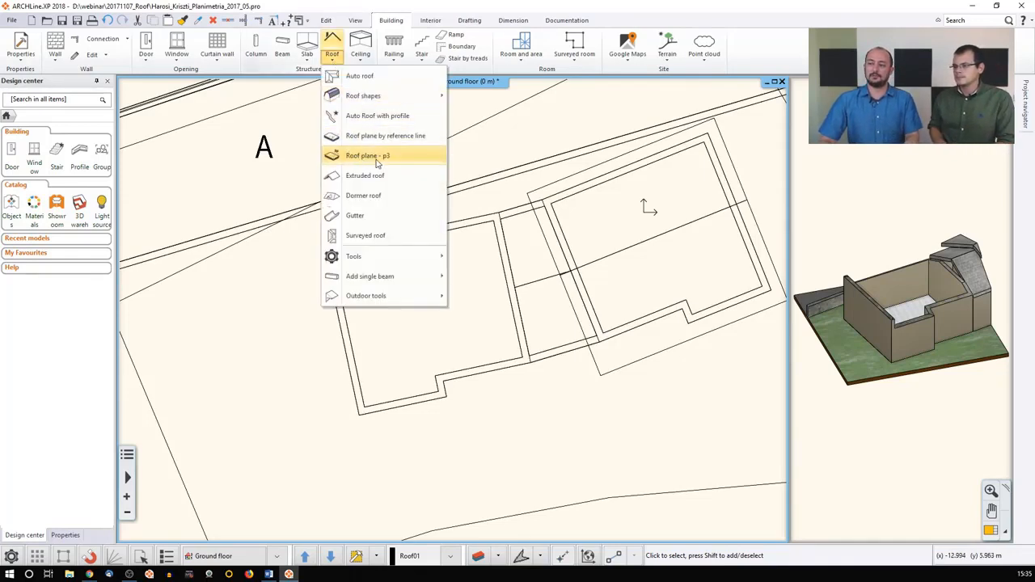
mouse_move(367, 156)
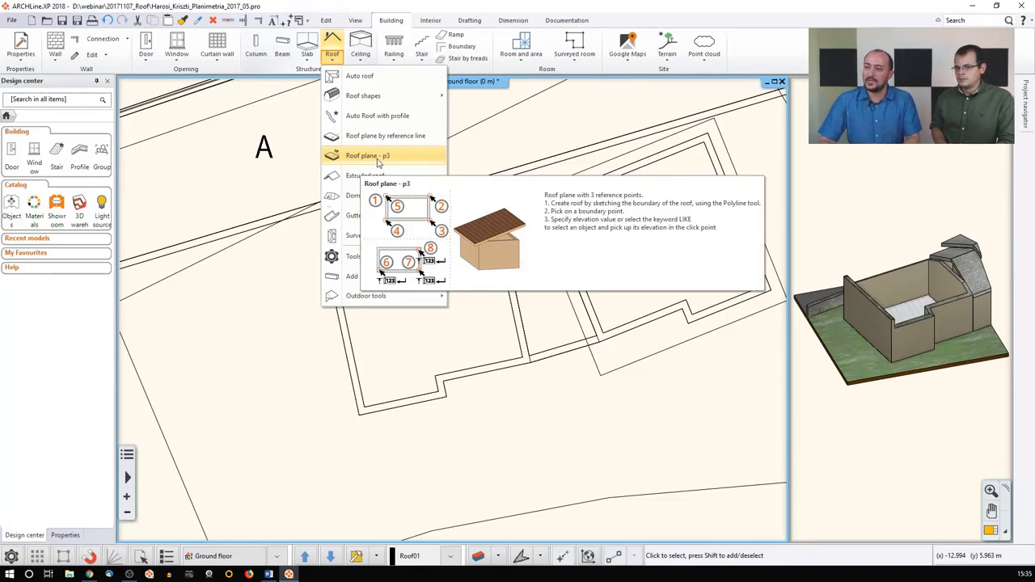
Start a Roof plane - p3 and window-select the objects around the left room.
click(368, 155)
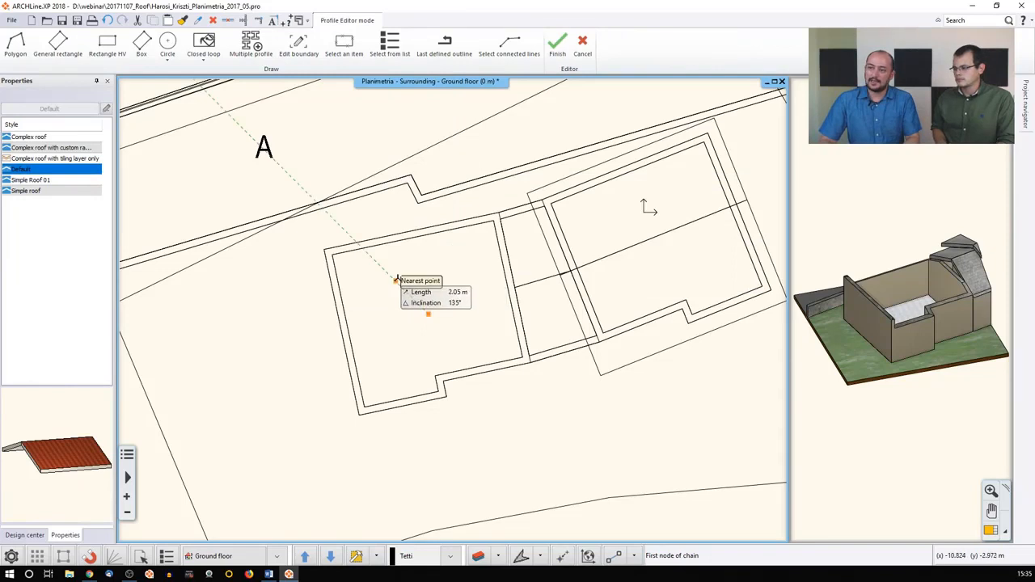
mouse_move(392, 274)
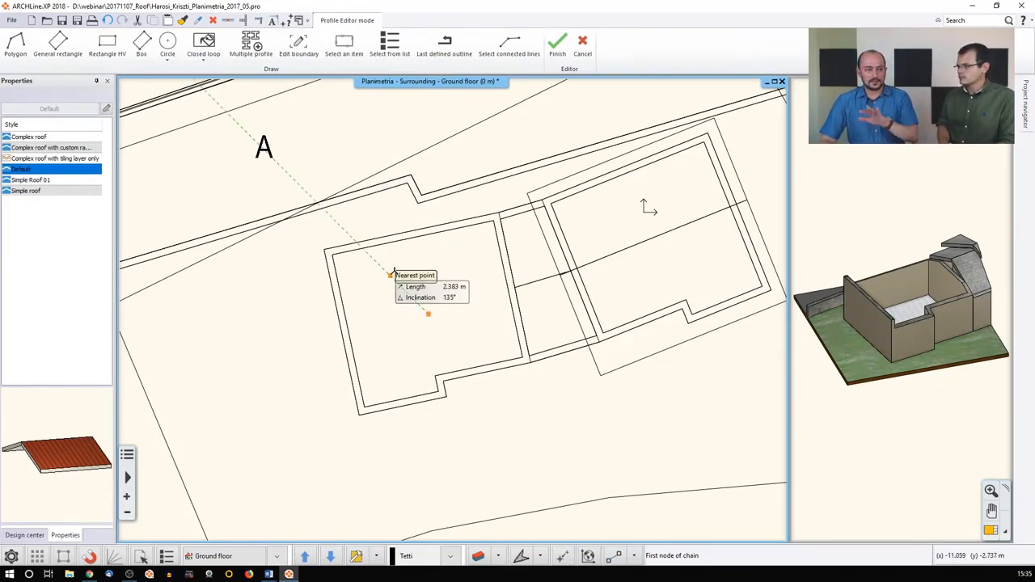
mouse_move(324, 243)
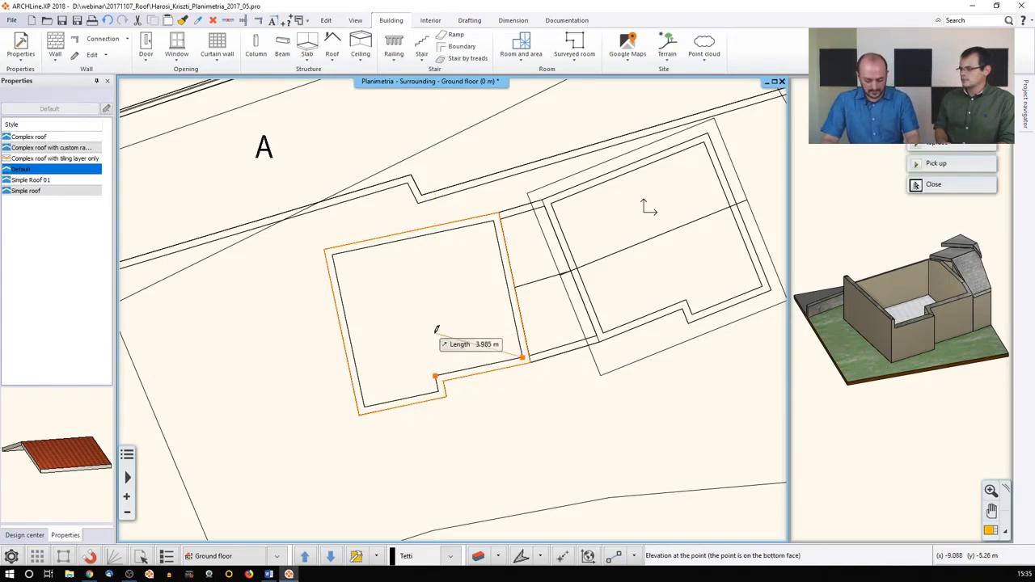
mouse_move(467, 283)
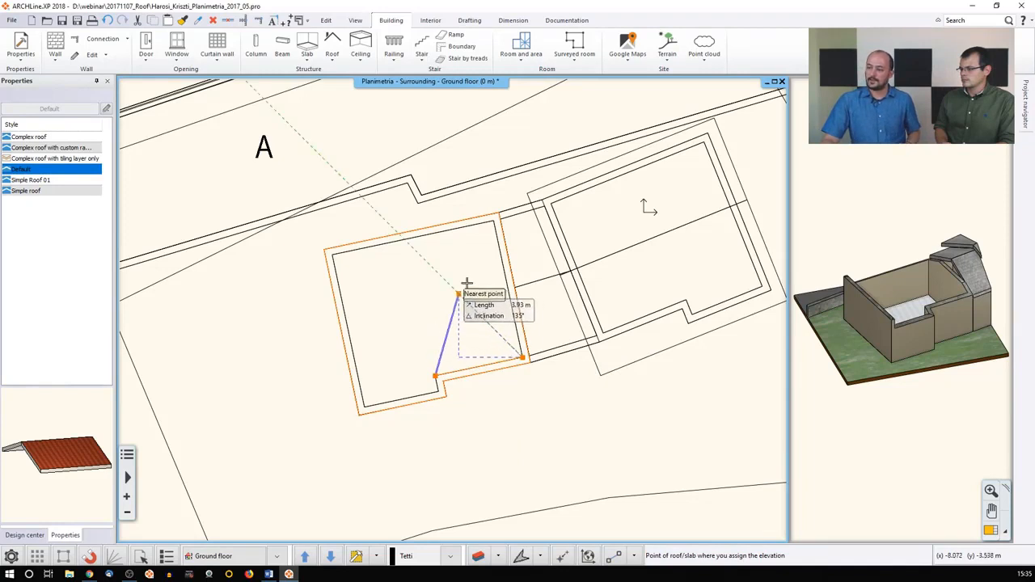
mouse_move(490, 269)
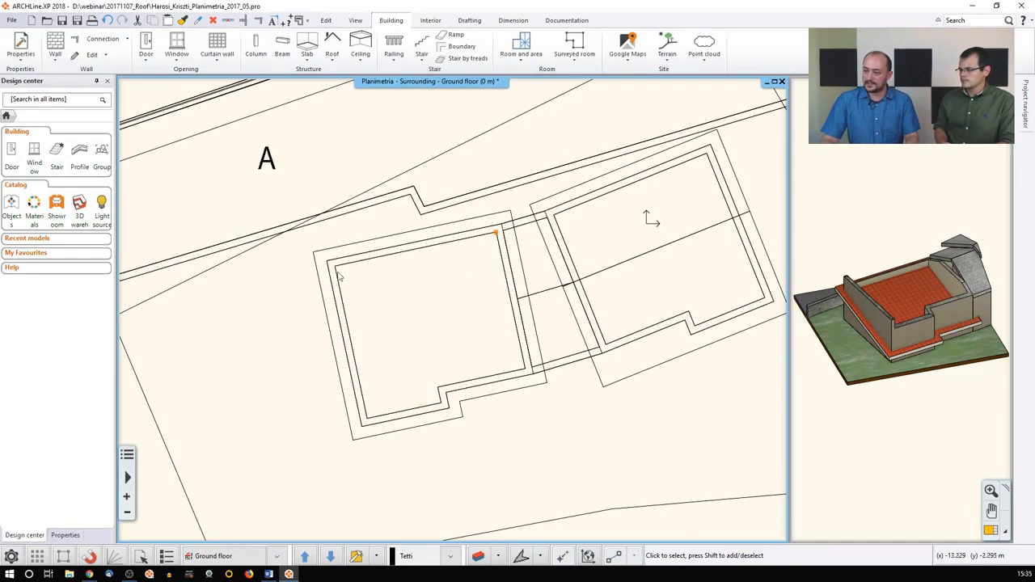
drag(281, 136, 553, 479)
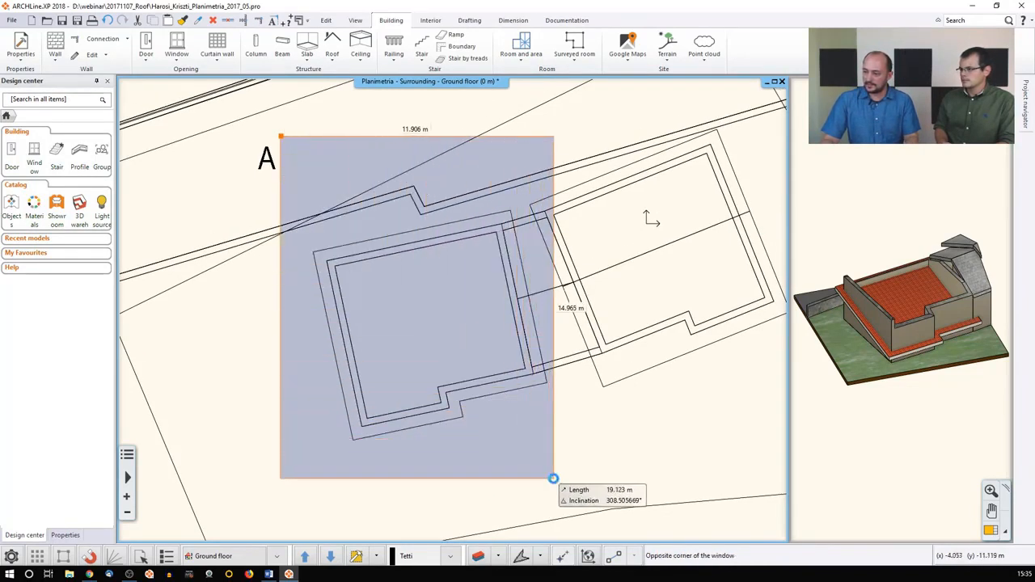